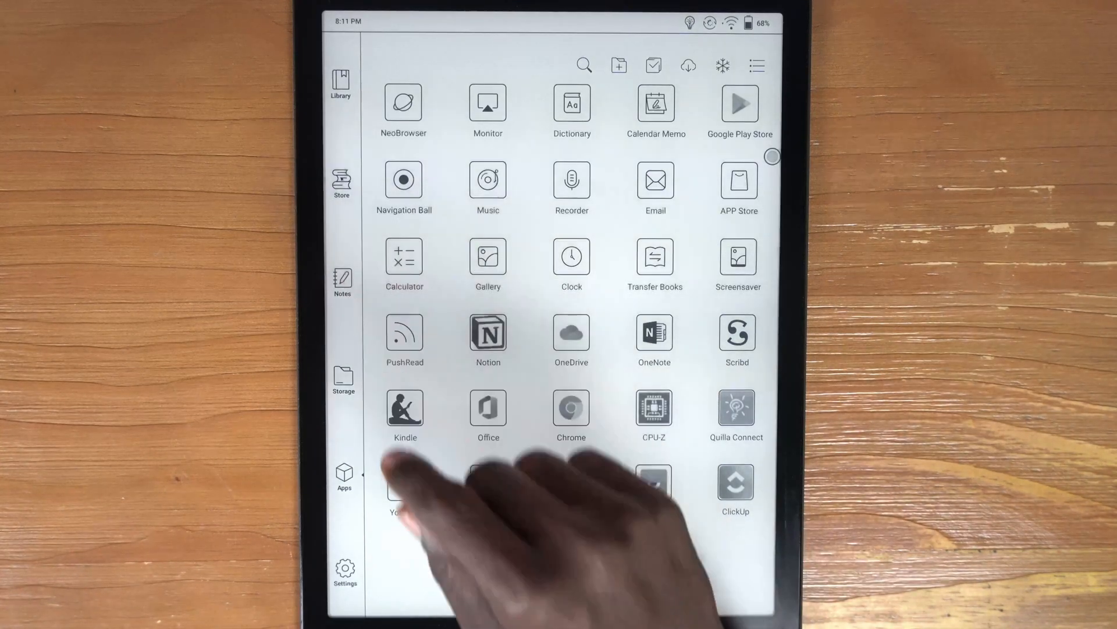
# - Launch OneNote from the Boox Apps grid
pyautogui.click(342, 282)
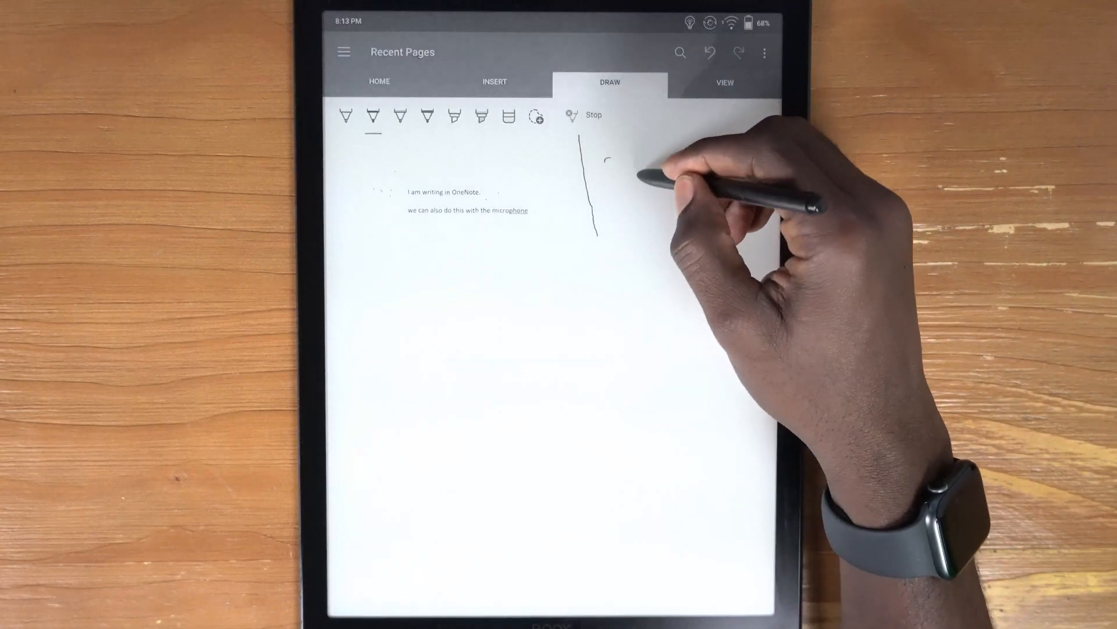
# - Draw a freehand ink stroke to the right of the typed notes
pyautogui.moveTo(602, 171); pyautogui.dragTo(702, 171)
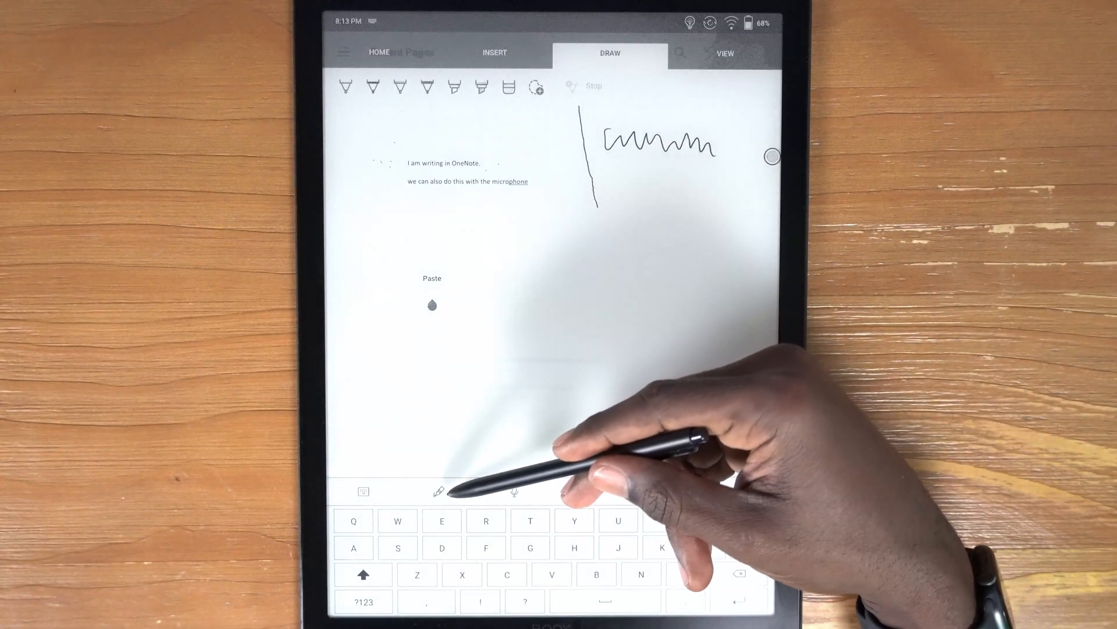
# - Switch the Boox keyboard to handwriting recognition input
pyautogui.click(439, 490)
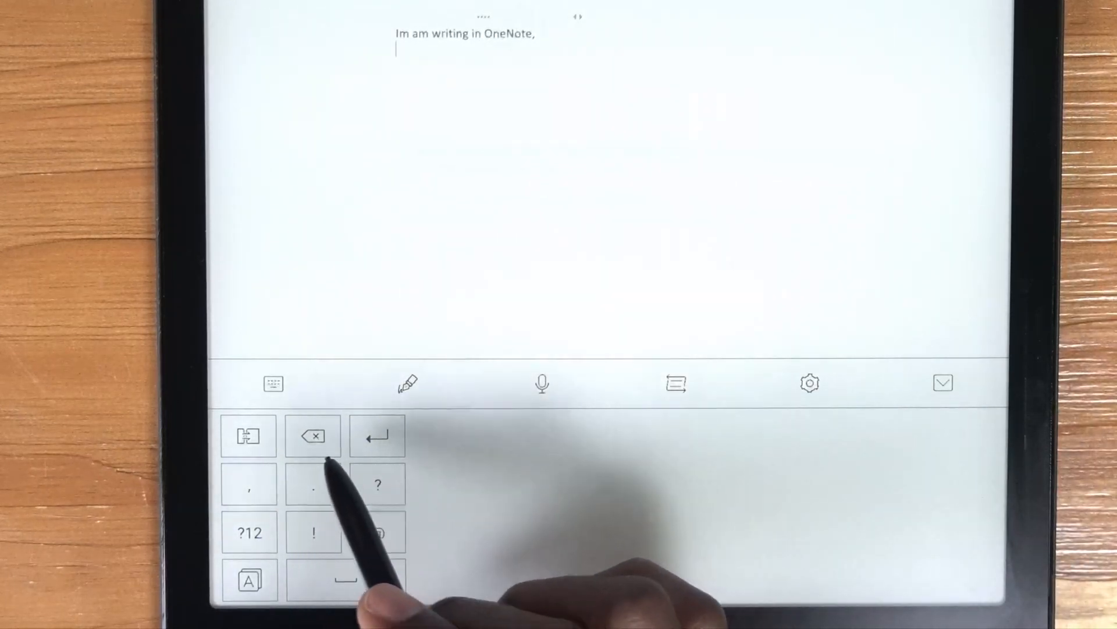
# - Add a full stop after "Im am writing in OneNote,"
pyautogui.click(313, 483)
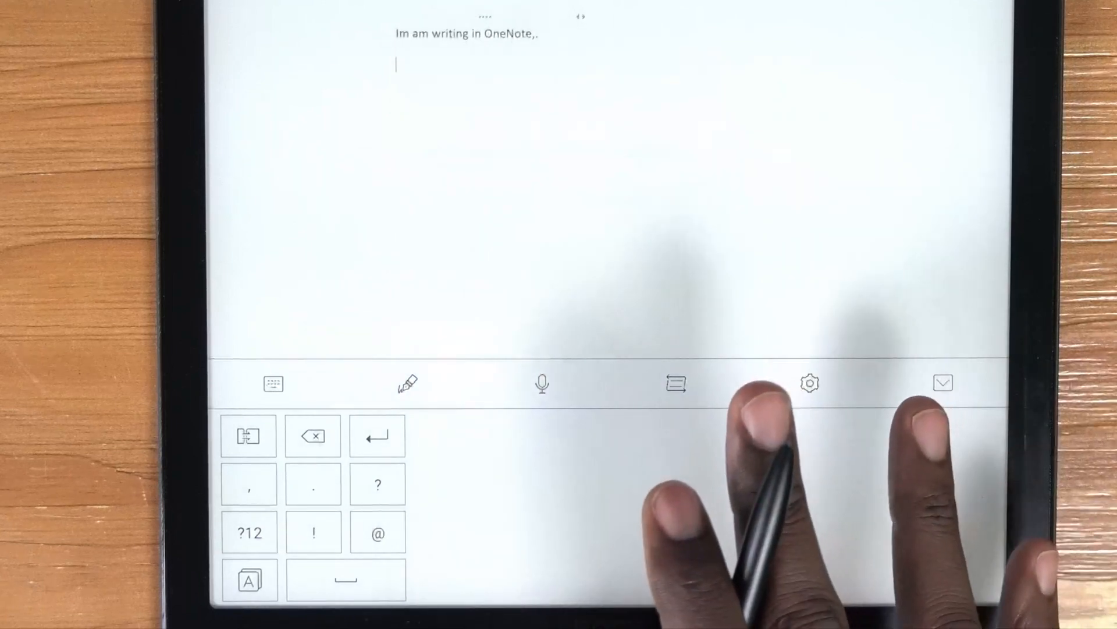
pyautogui.moveTo(627, 514)
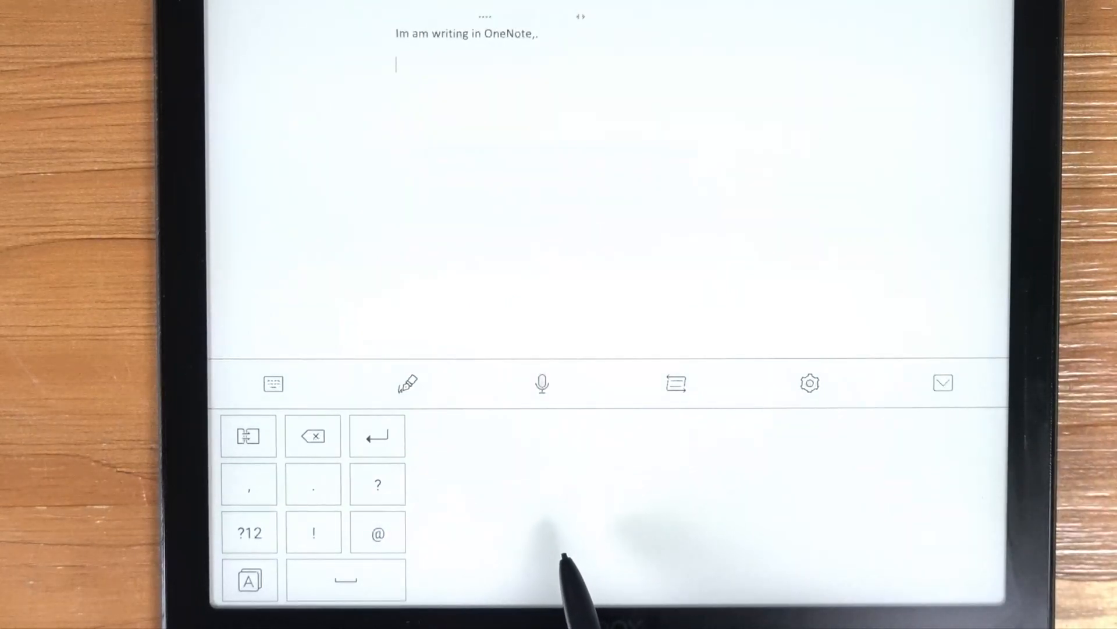
pyautogui.moveTo(684, 527)
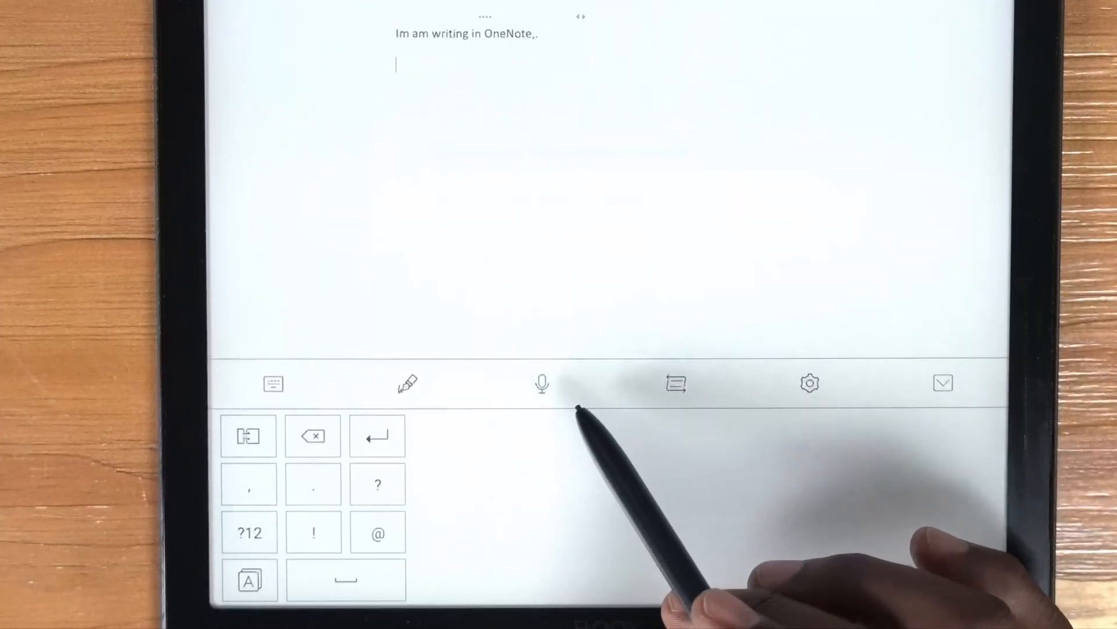
# - Dictate a paragraph ending "application that were in that were logged into" and close it with a full stop
pyautogui.click(541, 383)
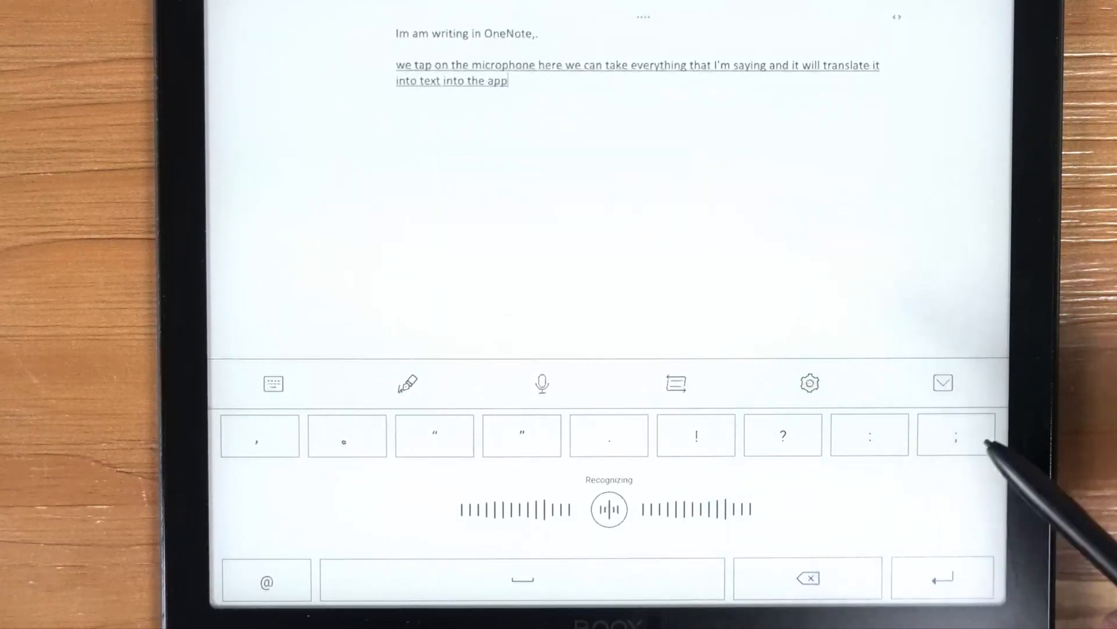
pyautogui.write('application that were in that')
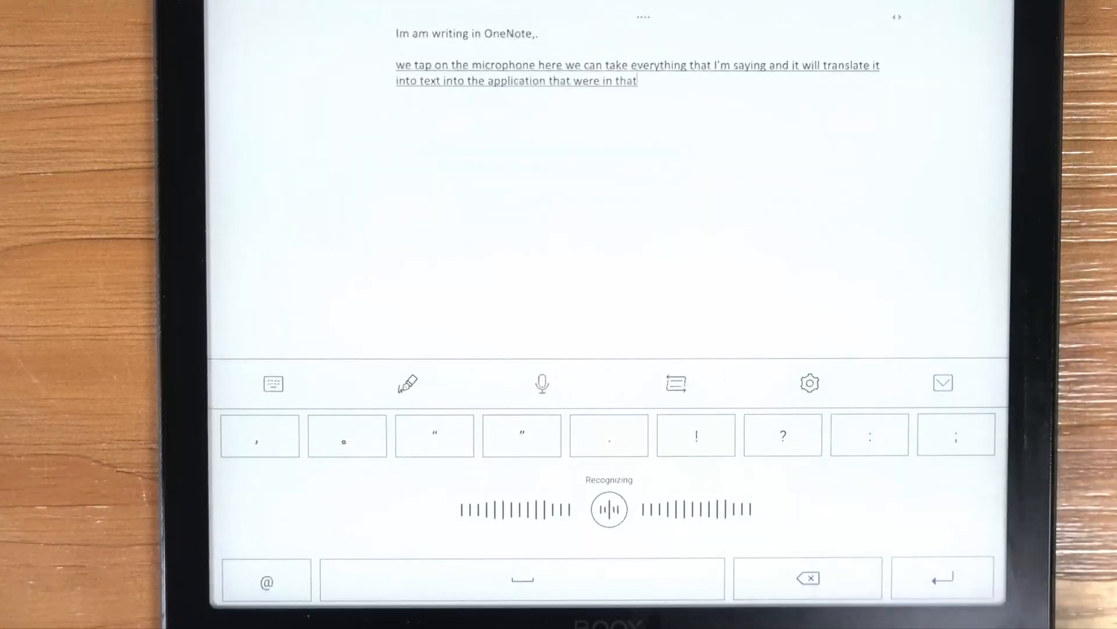
pyautogui.write('were logged into')
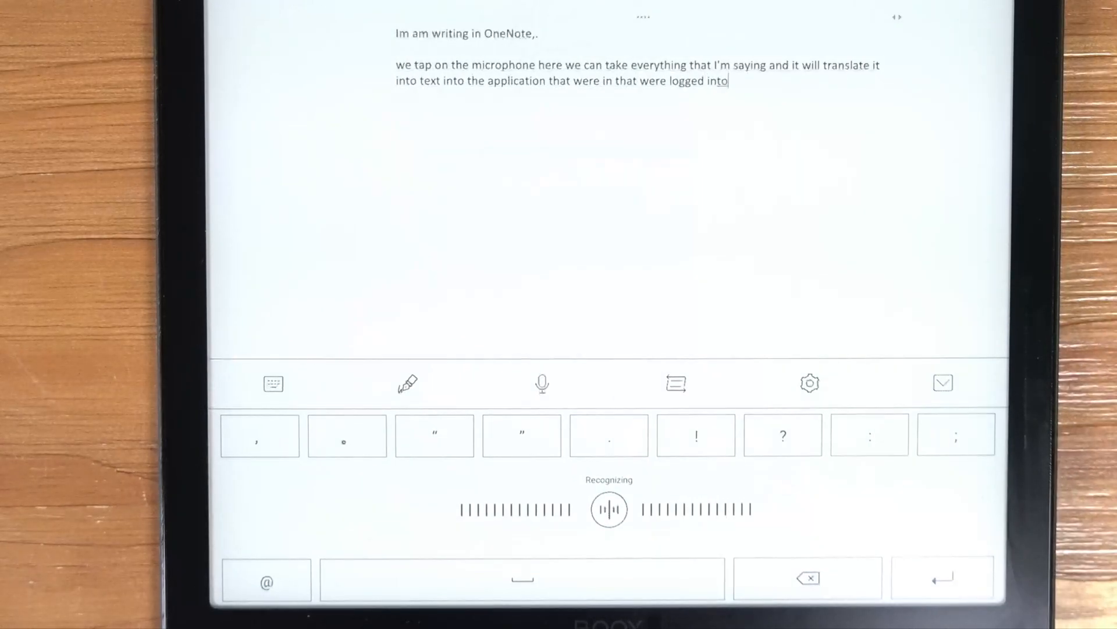
pyautogui.click(609, 508)
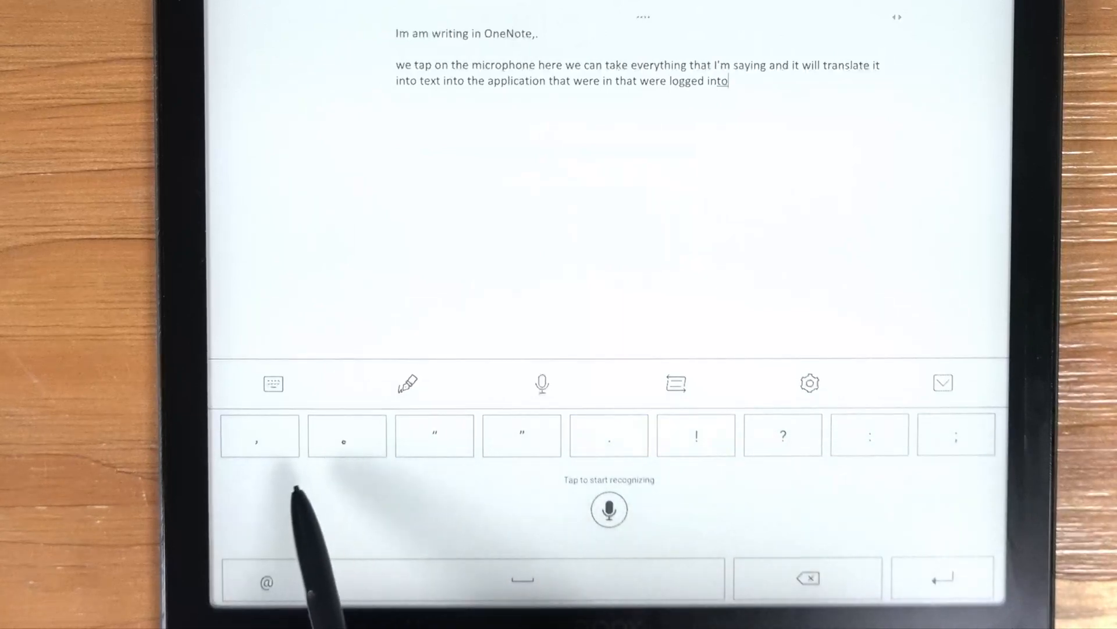
pyautogui.click(609, 435)
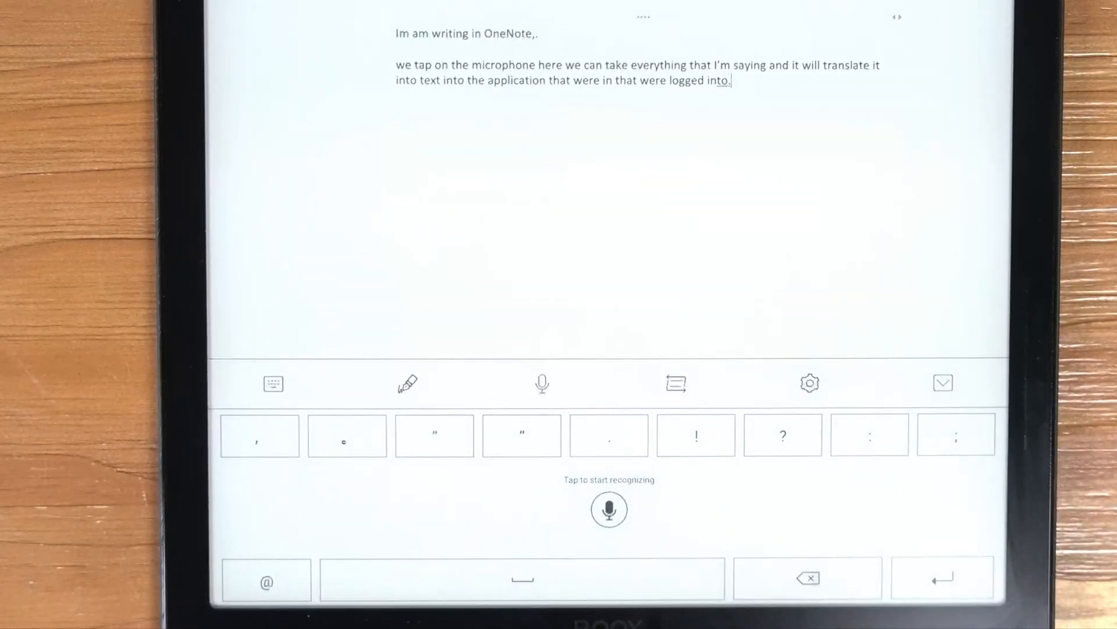